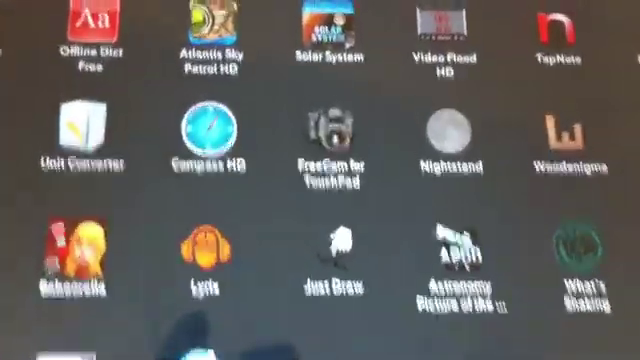
scroll("left", 3)
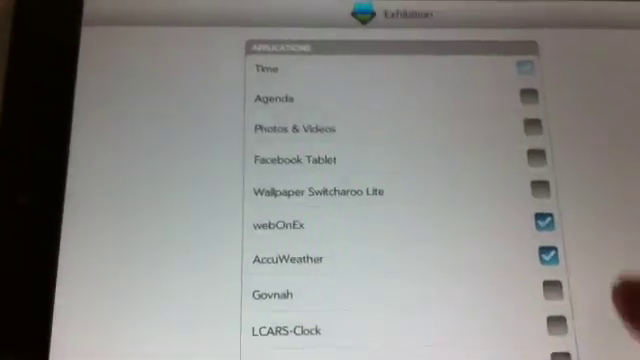
scroll("down", 3)
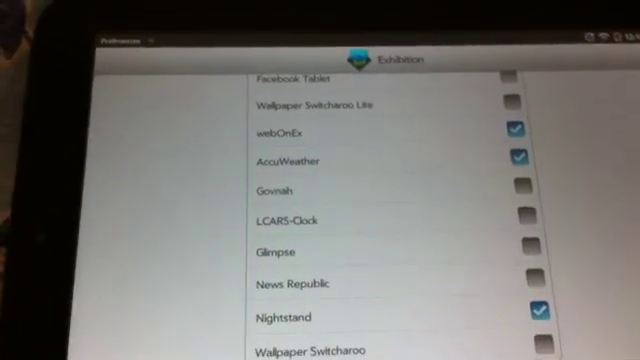